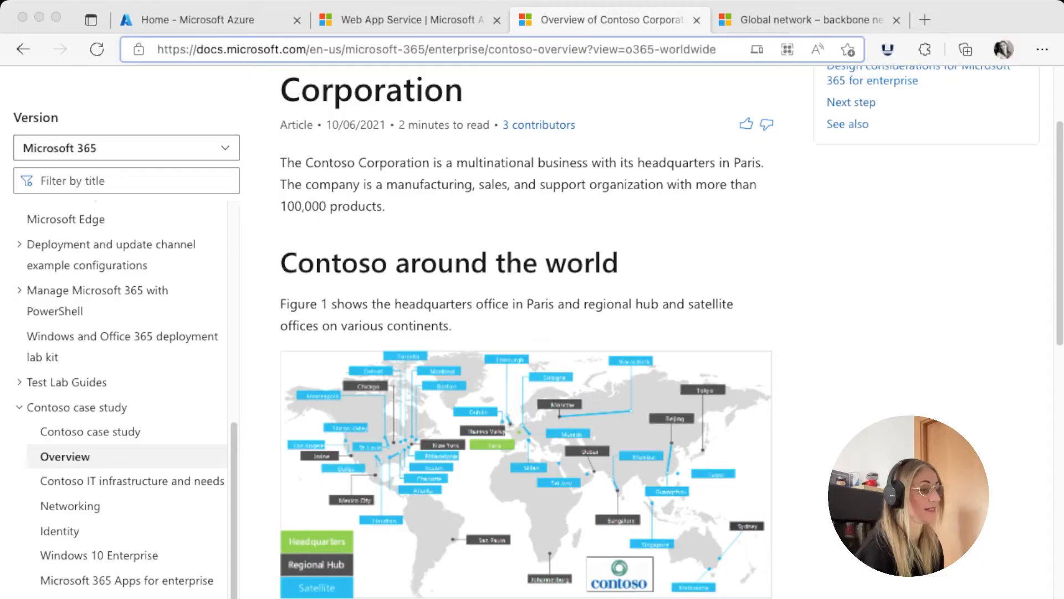
Switch from the Contoso Corporation overview to the Azure global network docs page
click(805, 20)
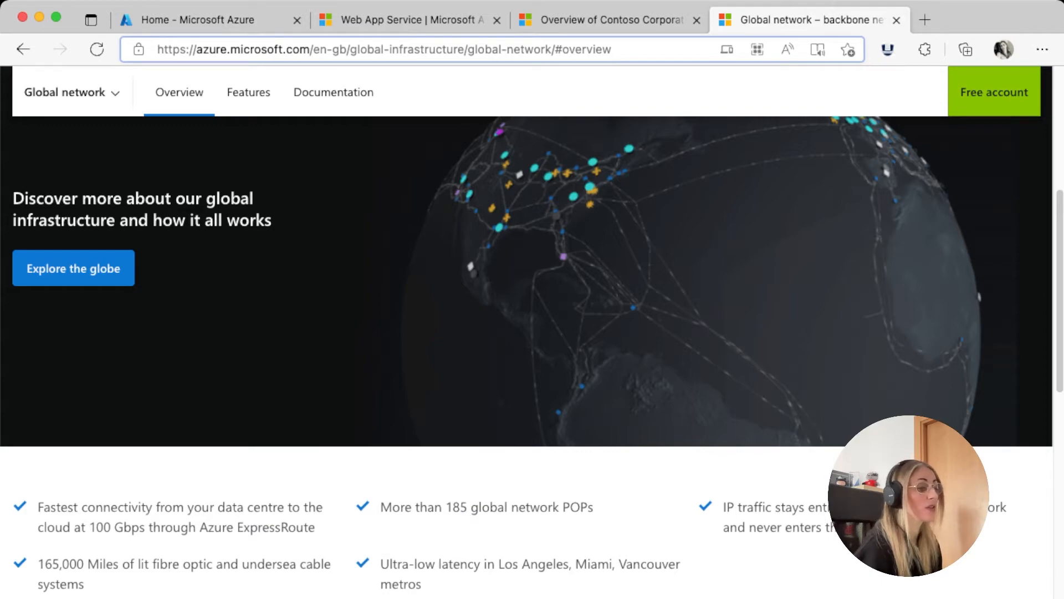
Scroll through the Azure global network page before moving to the editor
scroll(down, 3)
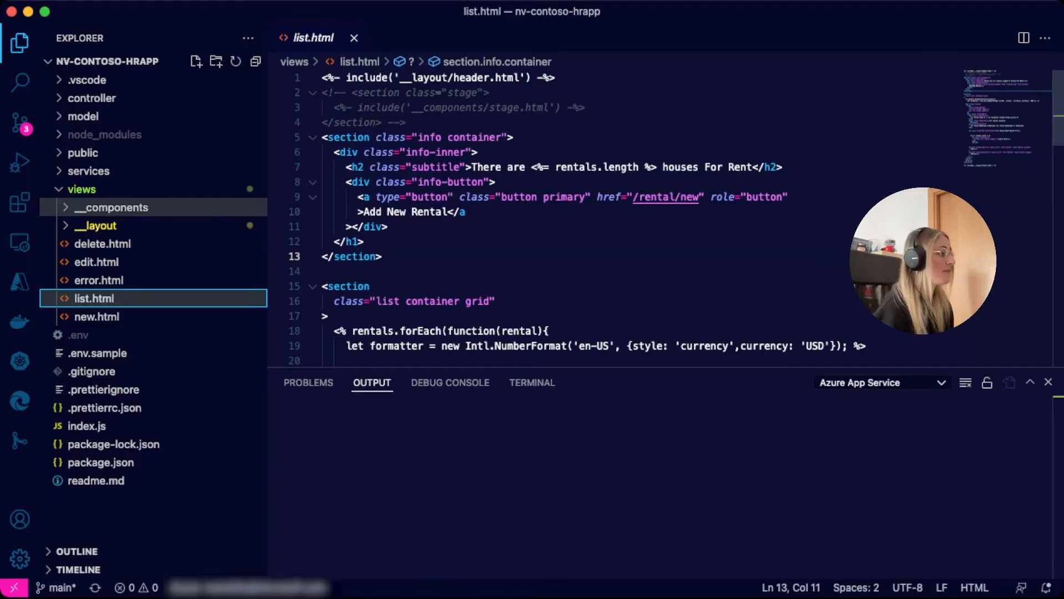
Review .env, .prettierignore and package-lock.json, then expand views to reveal the layout templates
click(81, 188)
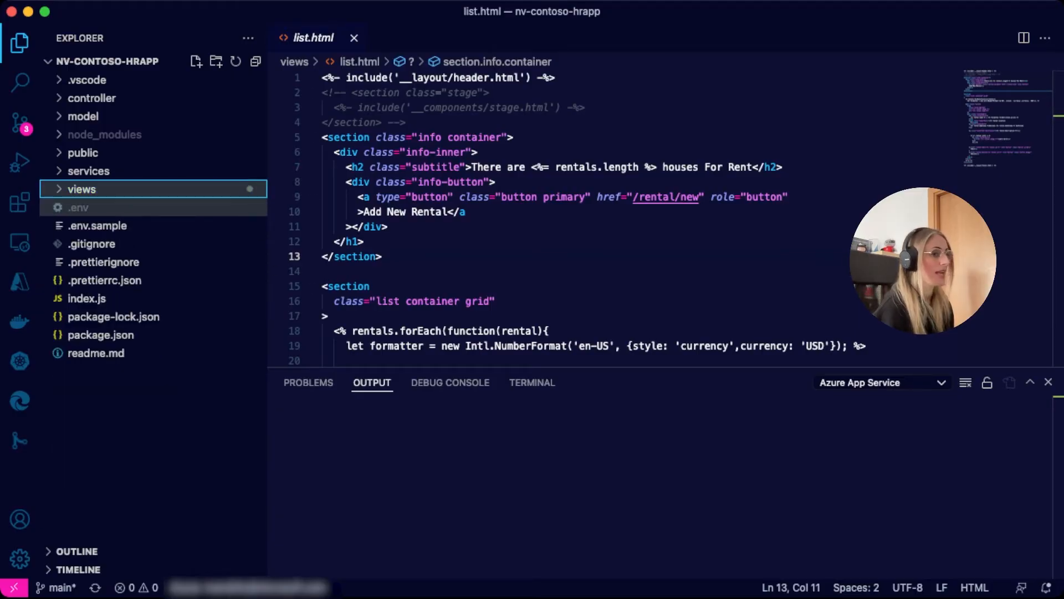
click(104, 262)
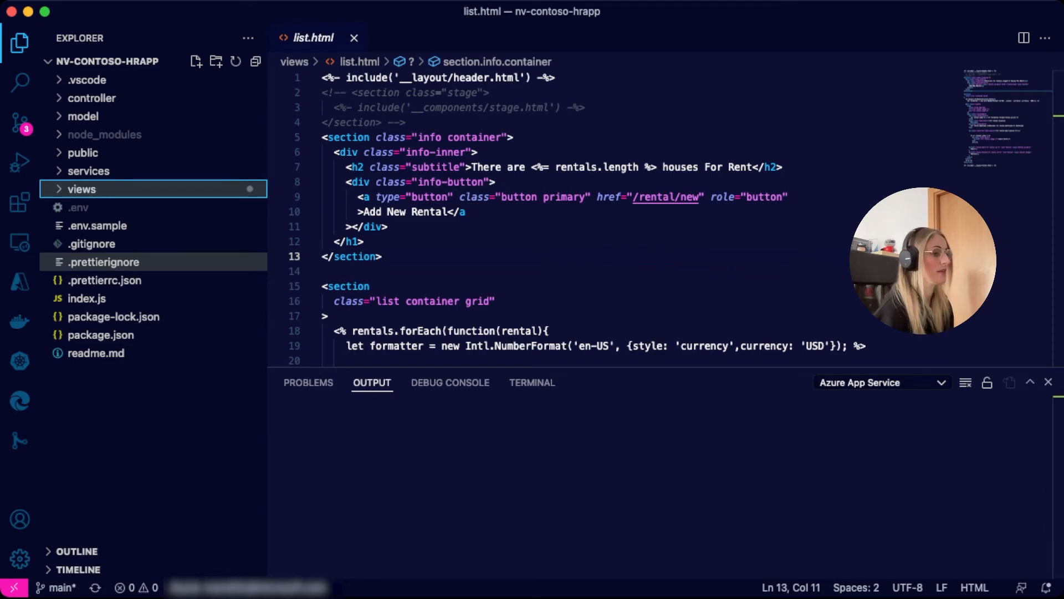
click(105, 281)
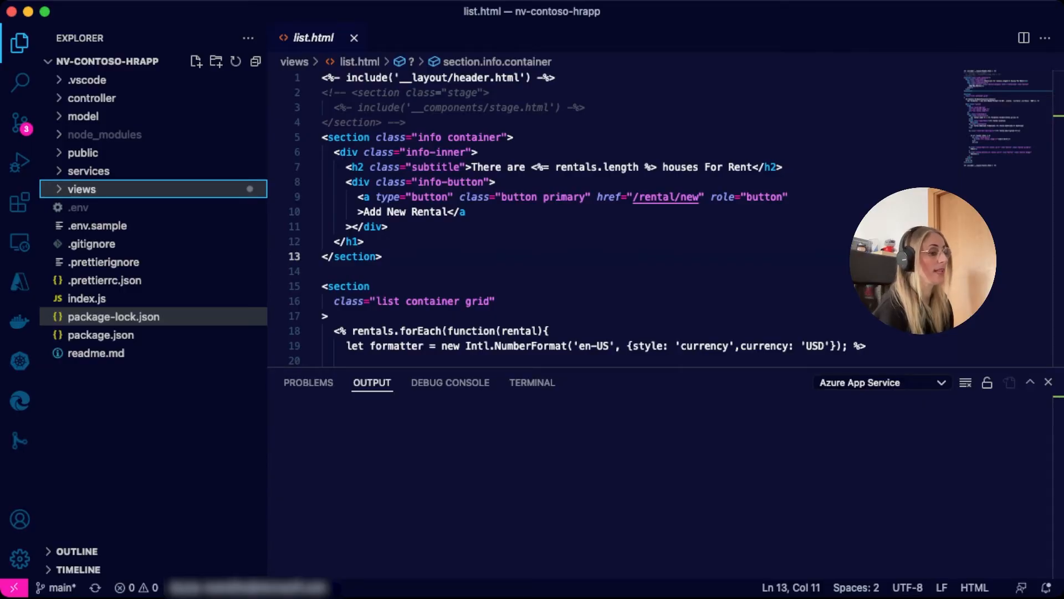
click(86, 299)
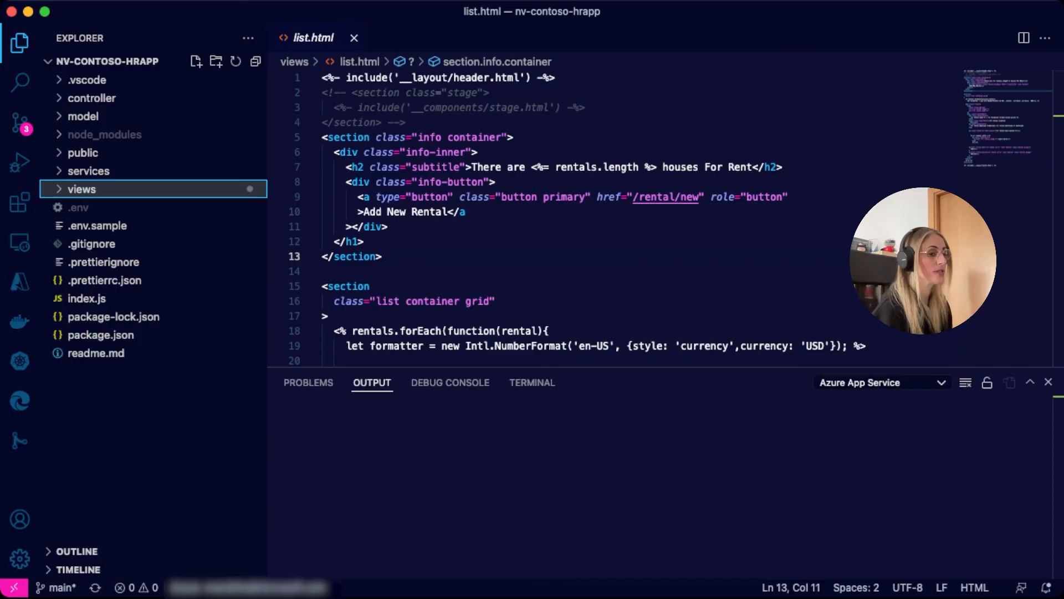
click(81, 189)
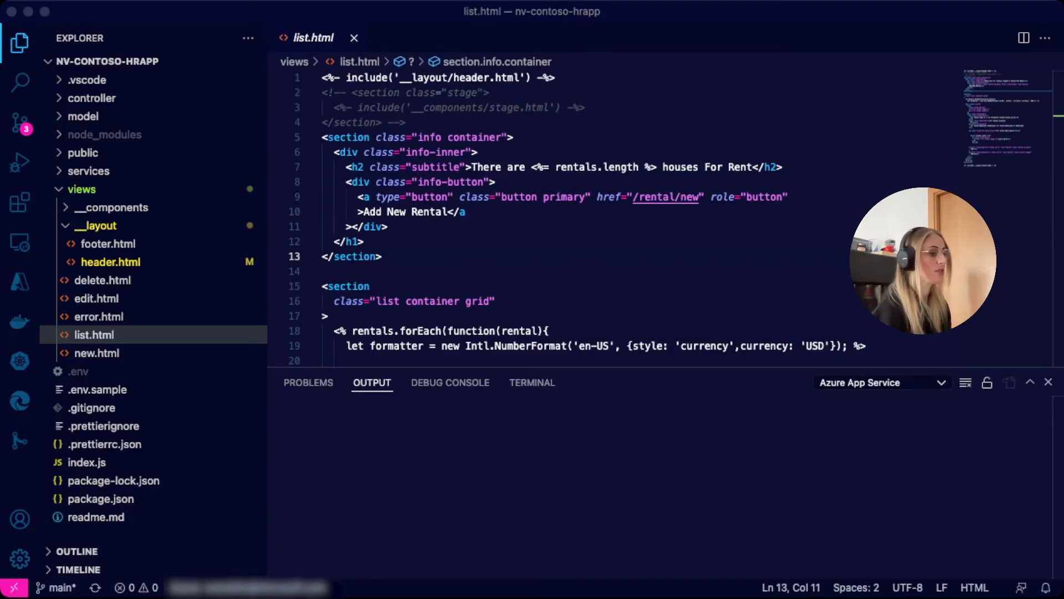
Create the nvcontosohrapp web app on Azure App Service with the Node 14 LTS runtime
click(20, 282)
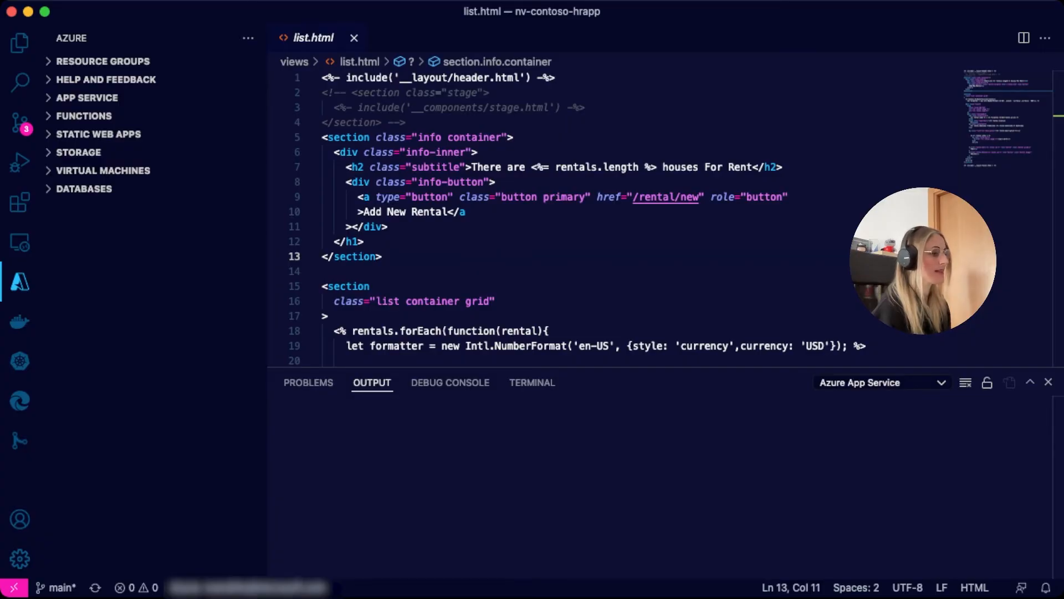
click(87, 98)
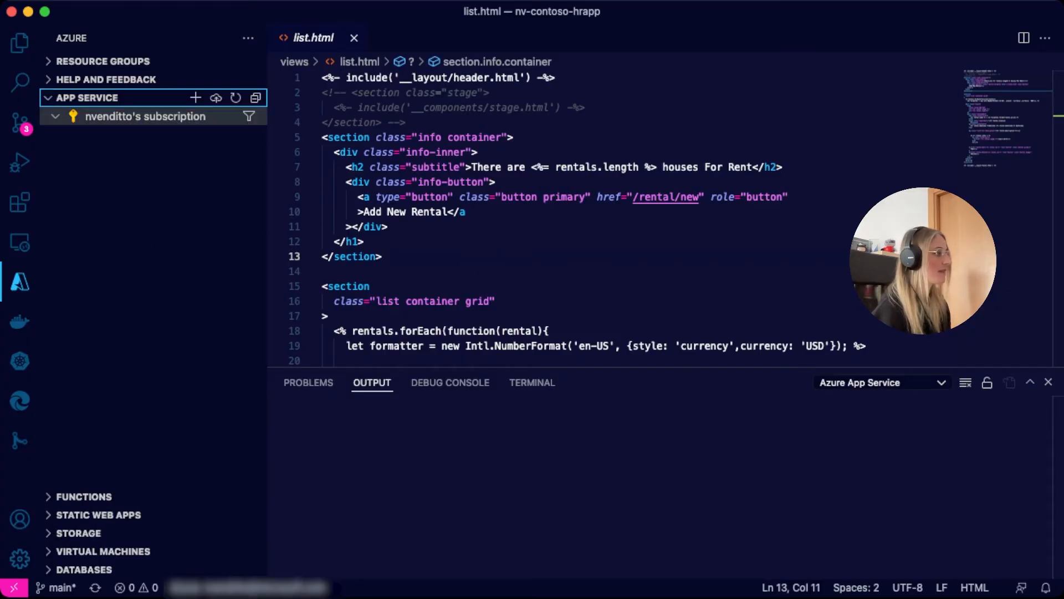
click(144, 116)
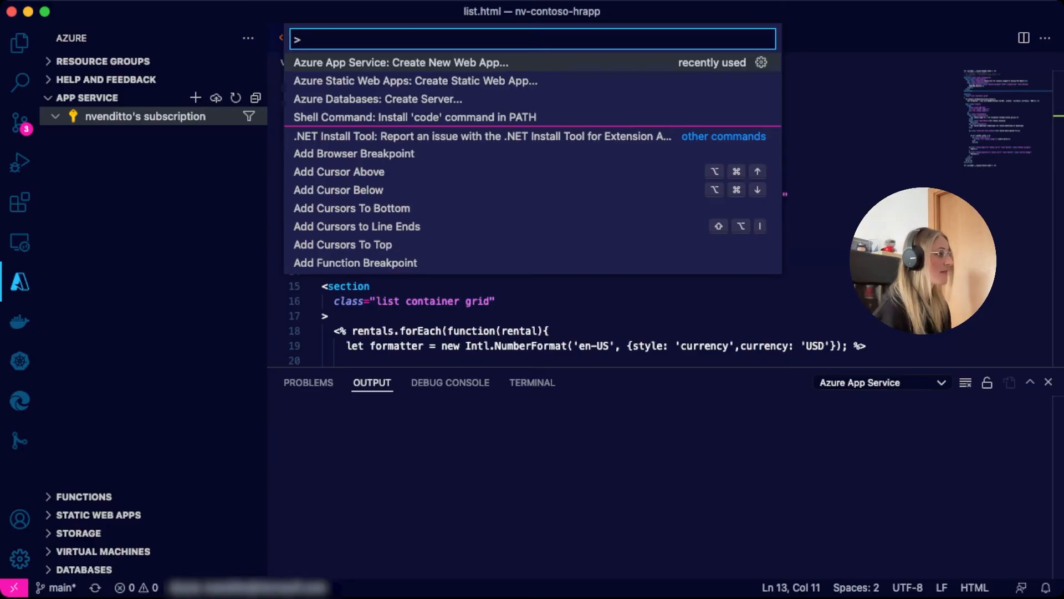
key(Escape)
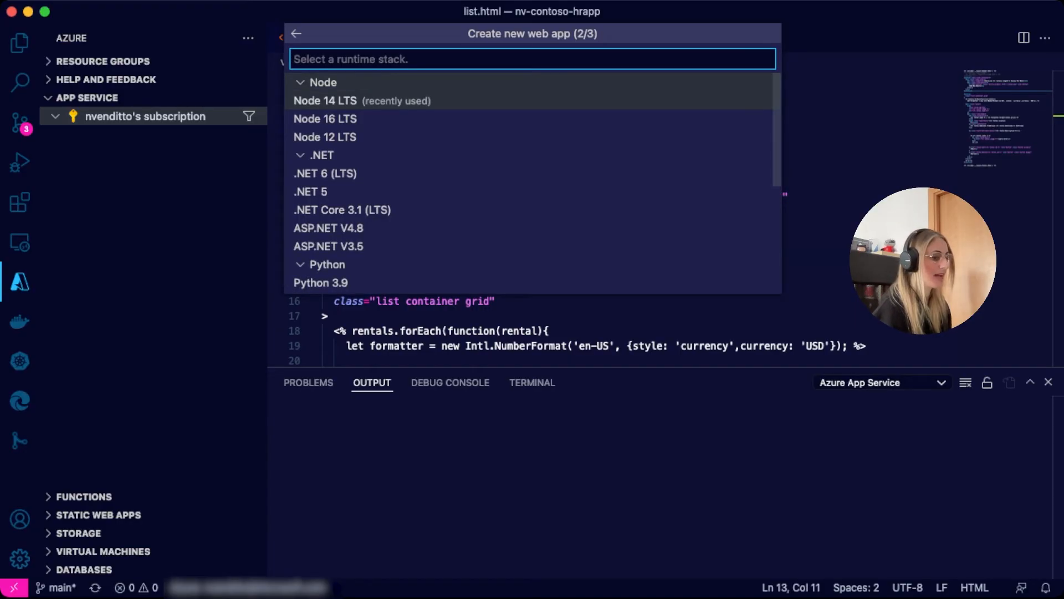
click(325, 101)
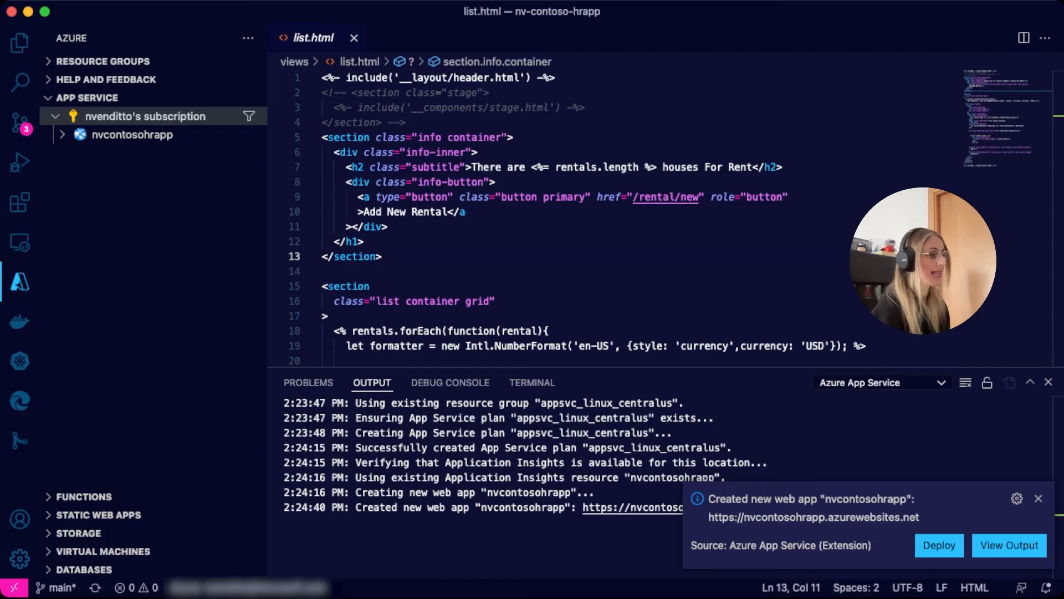
Deploy the project to nvcontosohrapp and browse the live HR Rental App site
click(1038, 499)
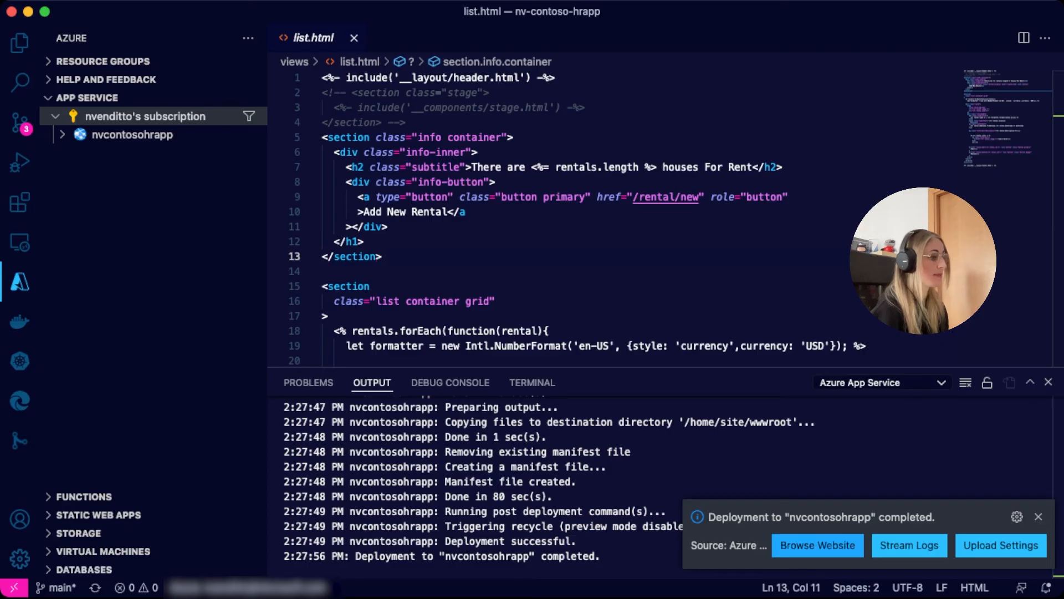
click(817, 545)
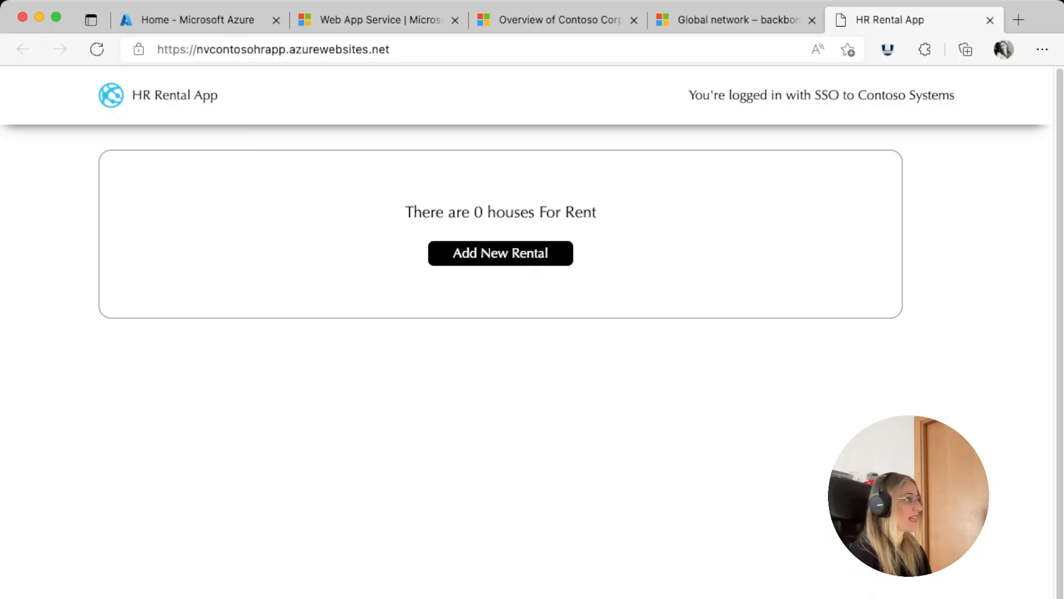
Locate nvcontosohrapp in the portal's resources and bring up its Deployment Center
click(198, 20)
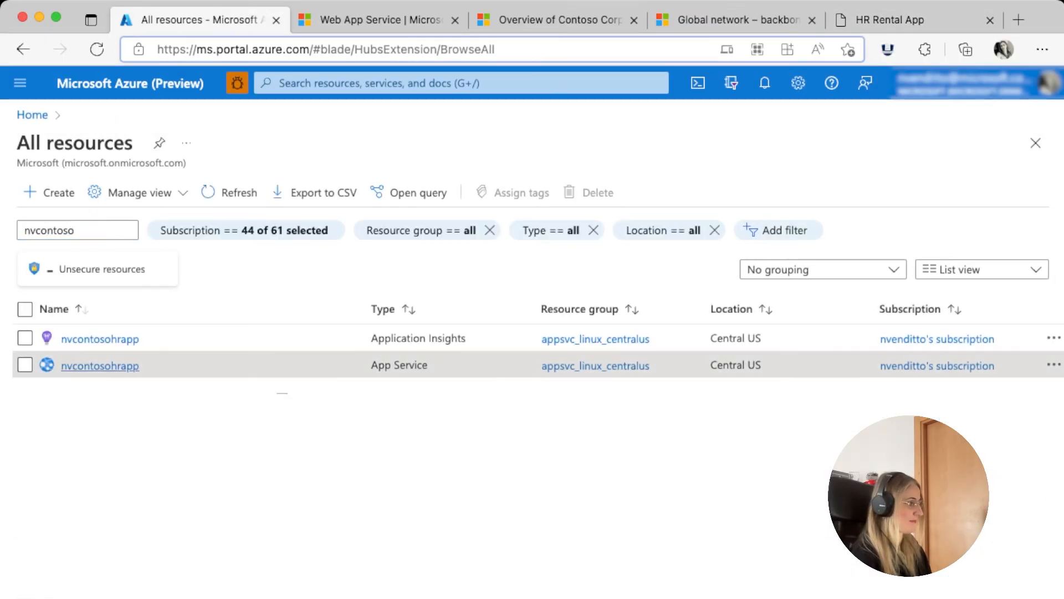
click(100, 364)
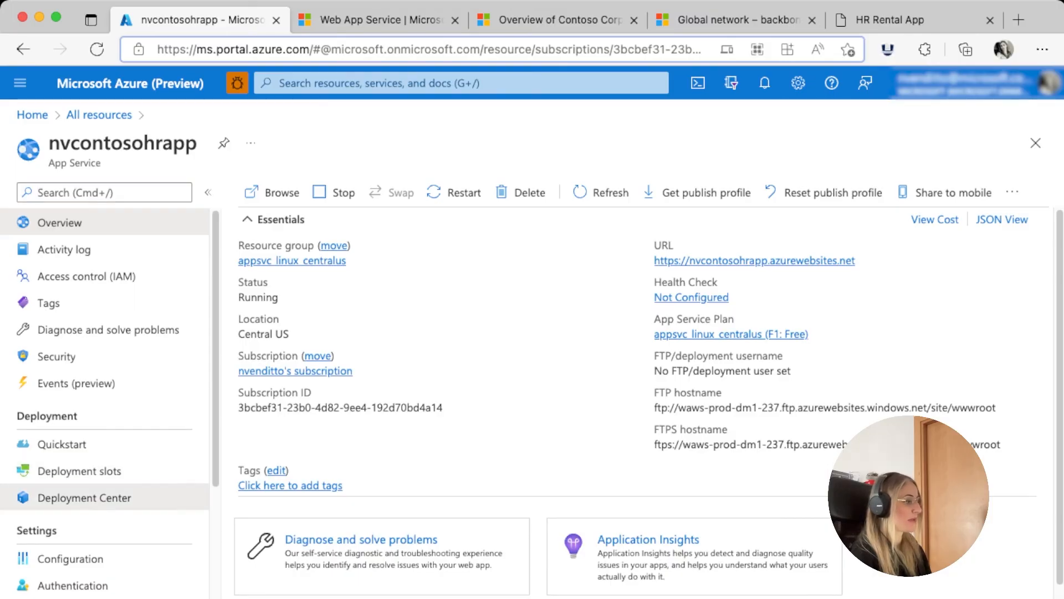
click(84, 498)
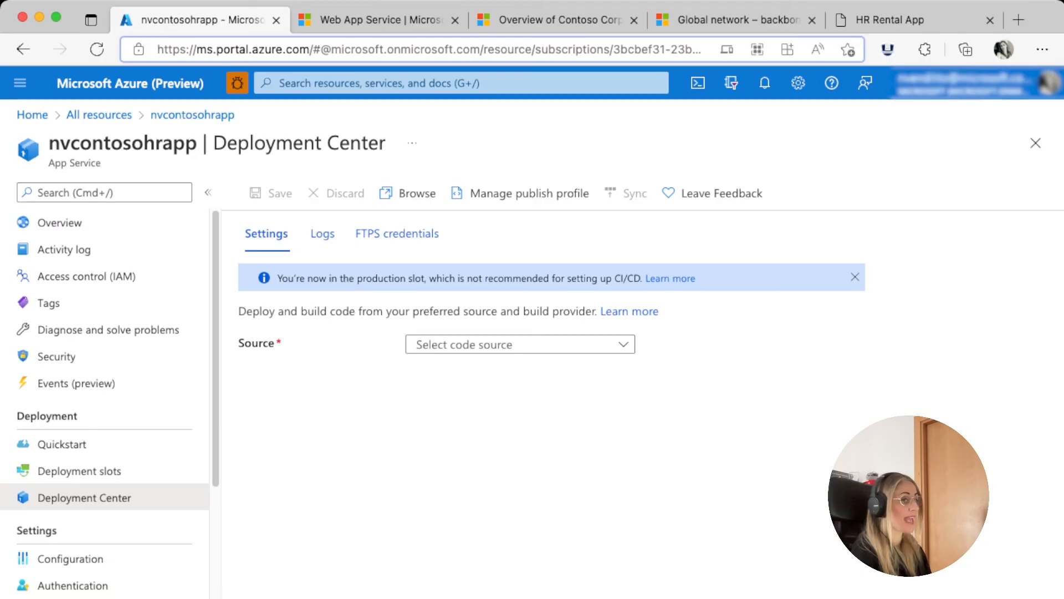
Save GitHub as the source with repository nv-contoso-hrapp, branch main, then return to the live app
click(519, 344)
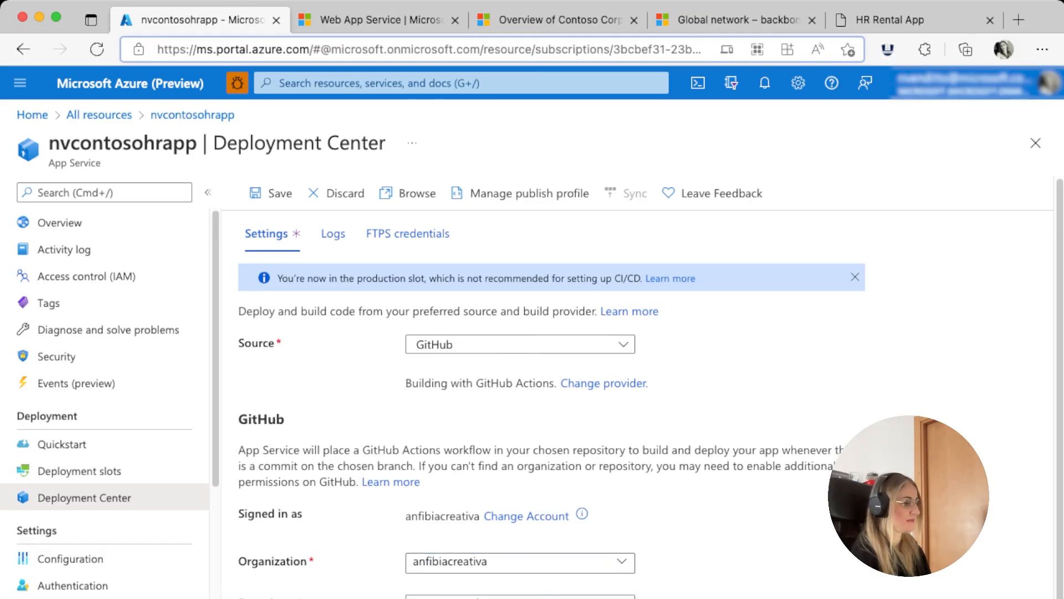
scroll(down, 3)
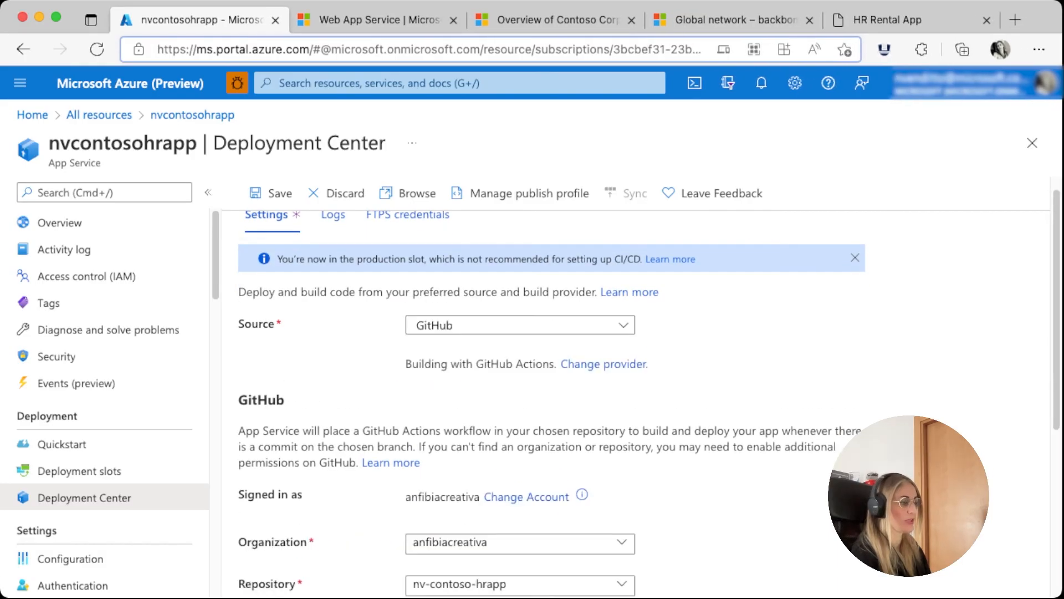
scroll(down, 3)
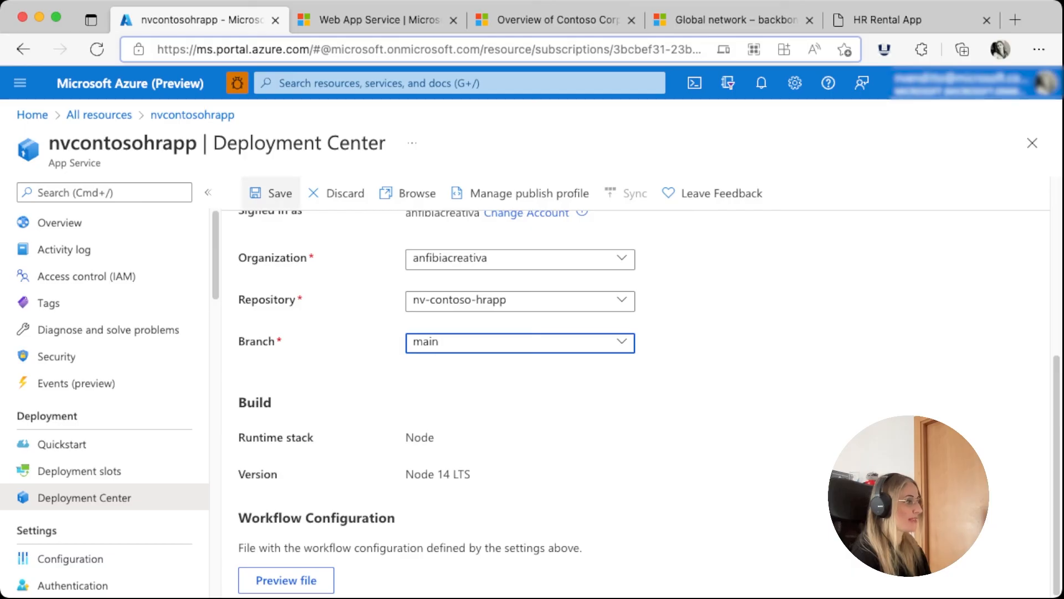
click(270, 193)
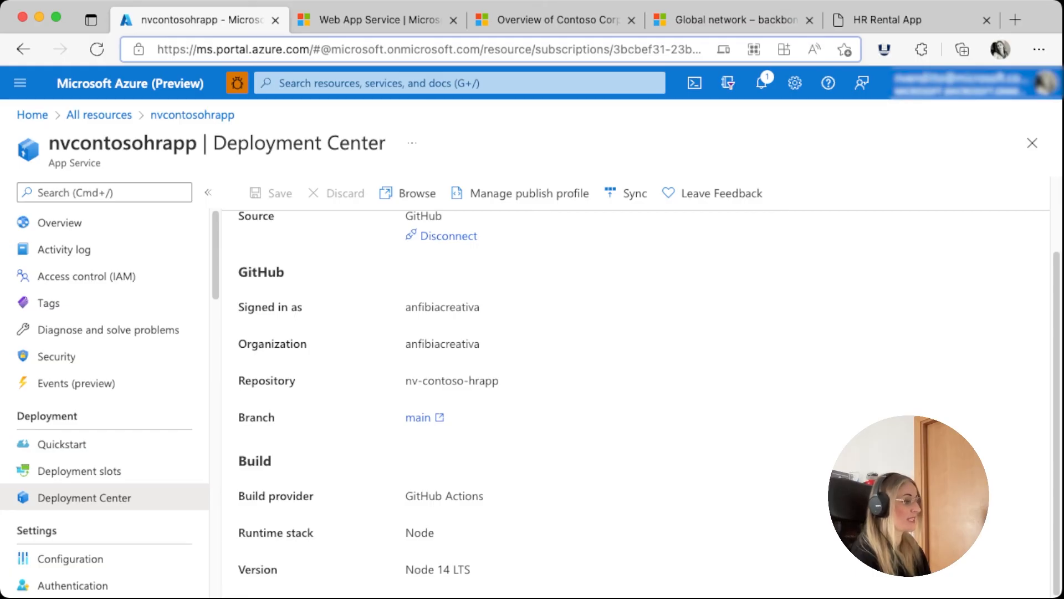
click(909, 20)
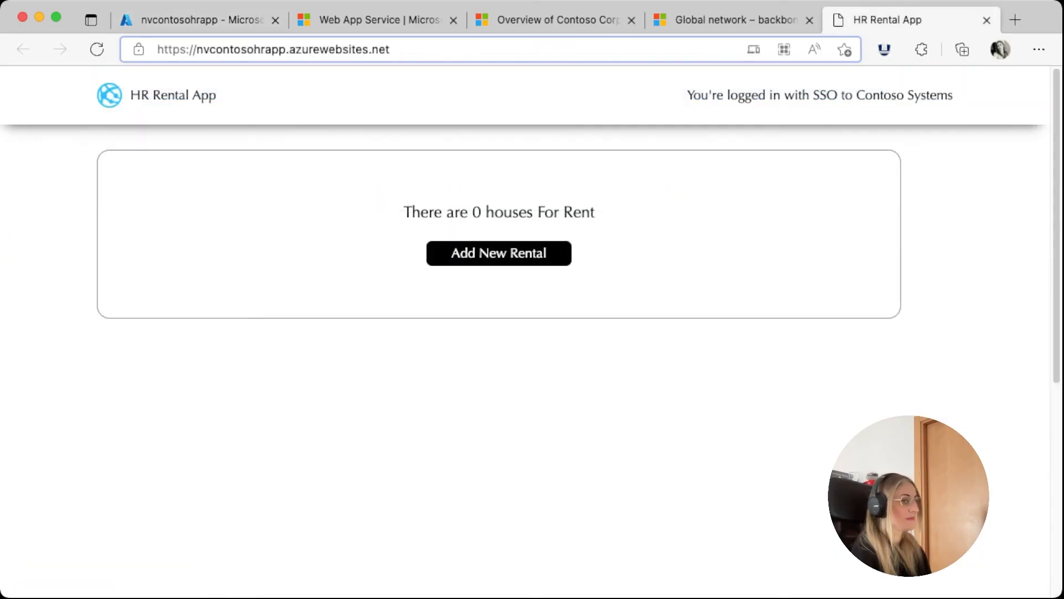